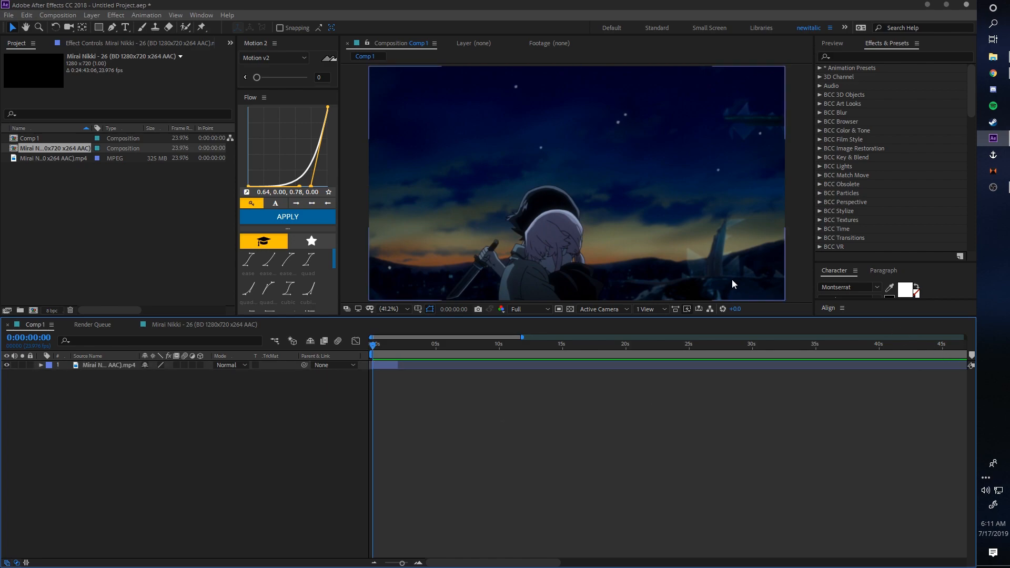
mouse_move(449, 353)
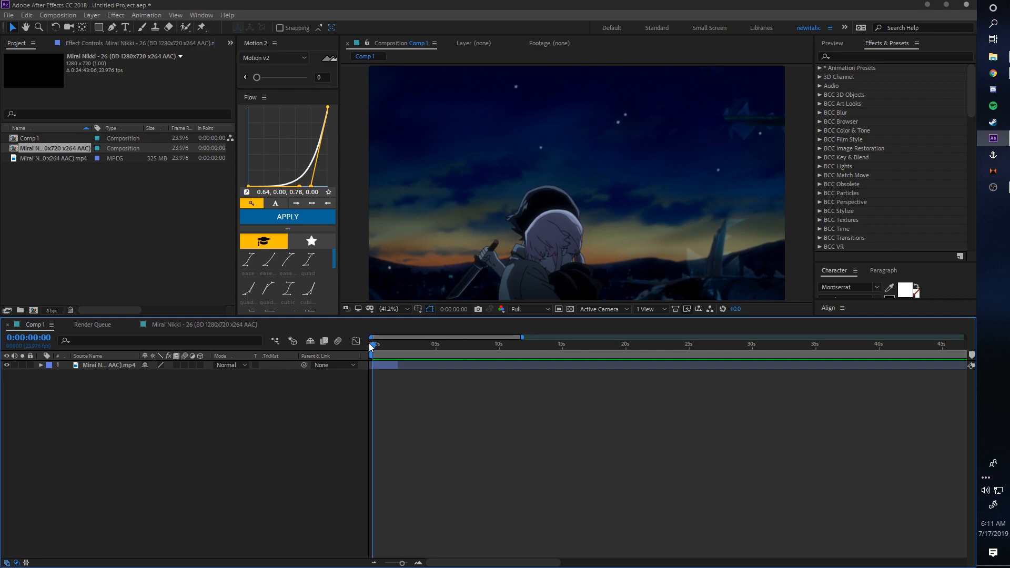
mouse_move(404, 391)
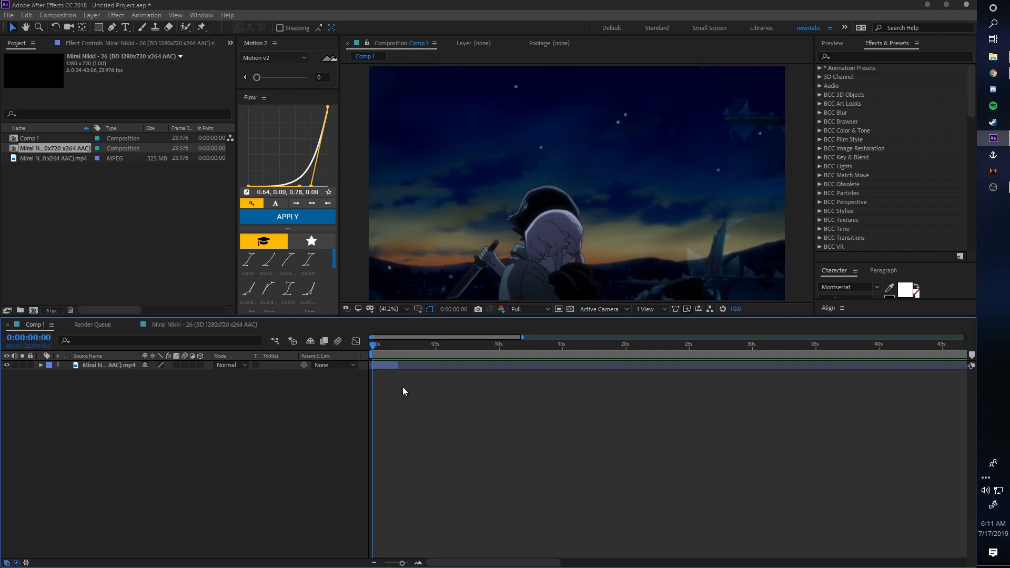
mouse_move(412, 394)
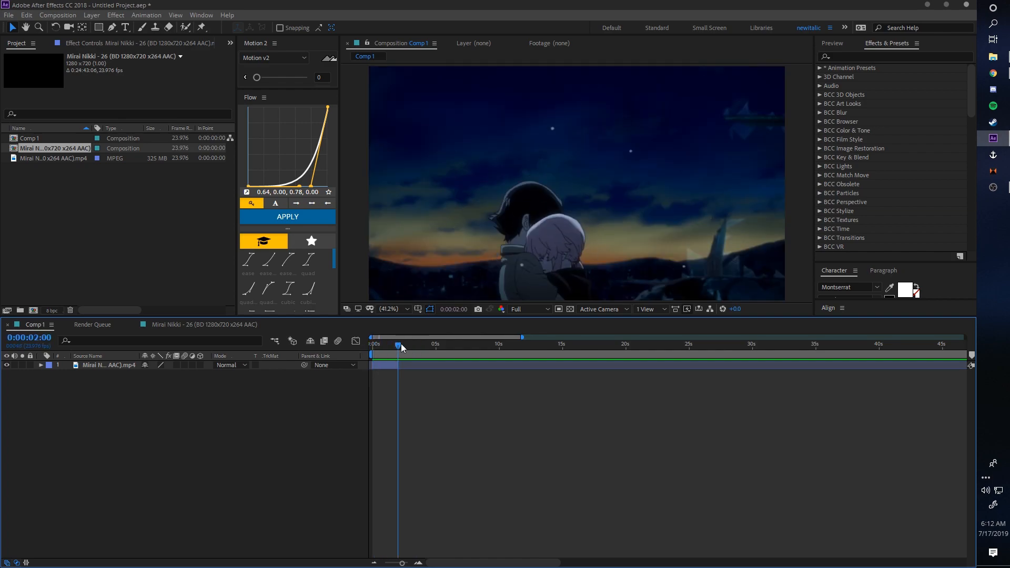
Pre-compose the clip as 'twix1' with all attributes moved and enter that composition.
left_click_drag(398, 346, 394, 346)
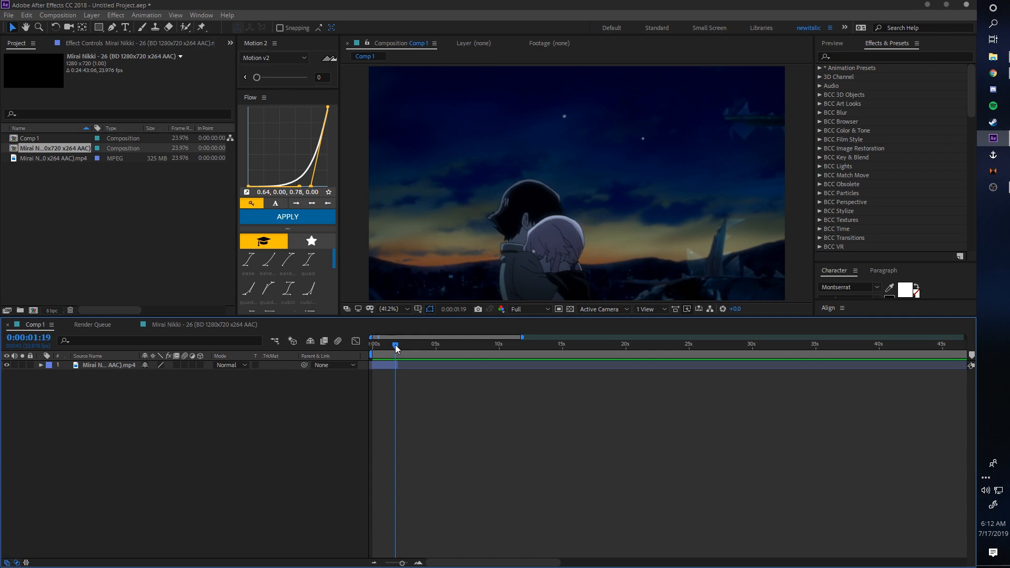
mouse_move(395, 347)
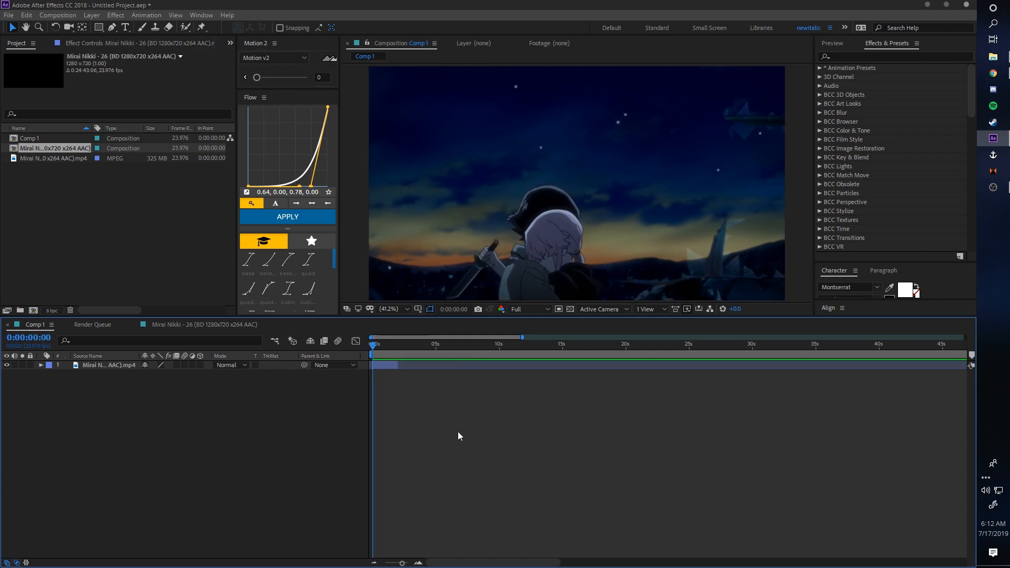
left_click(377, 344)
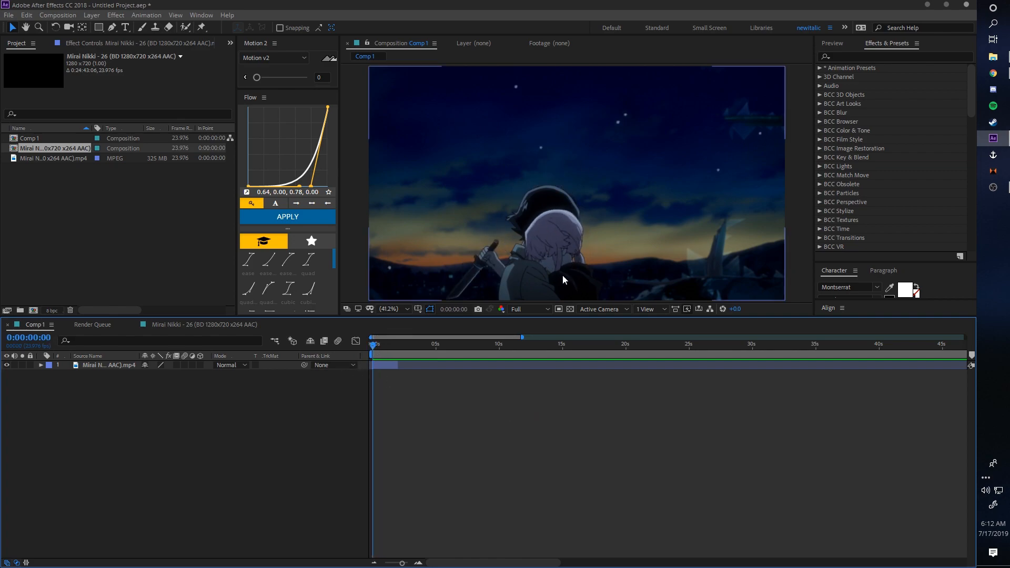
mouse_move(438, 395)
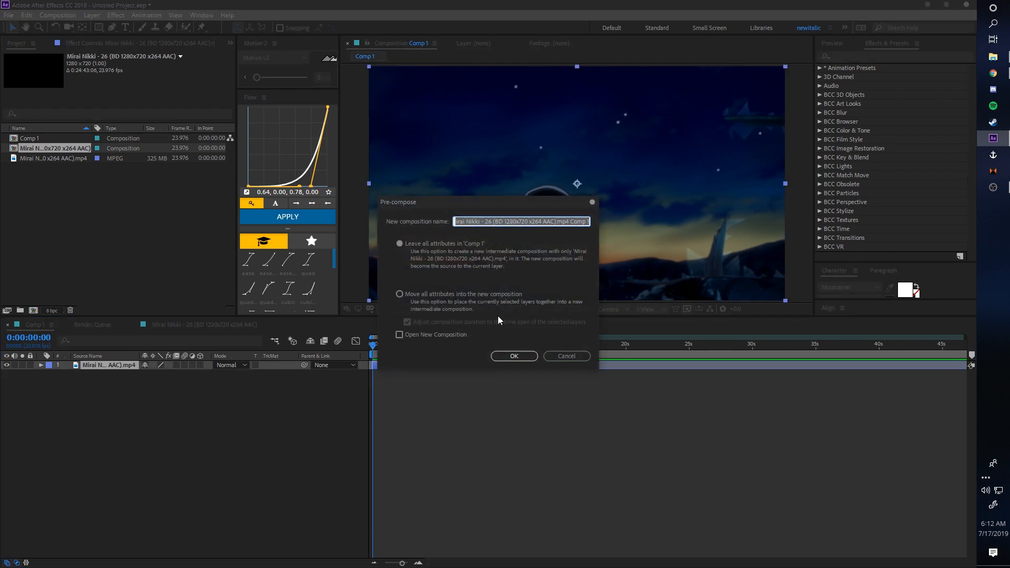
type("twix 1")
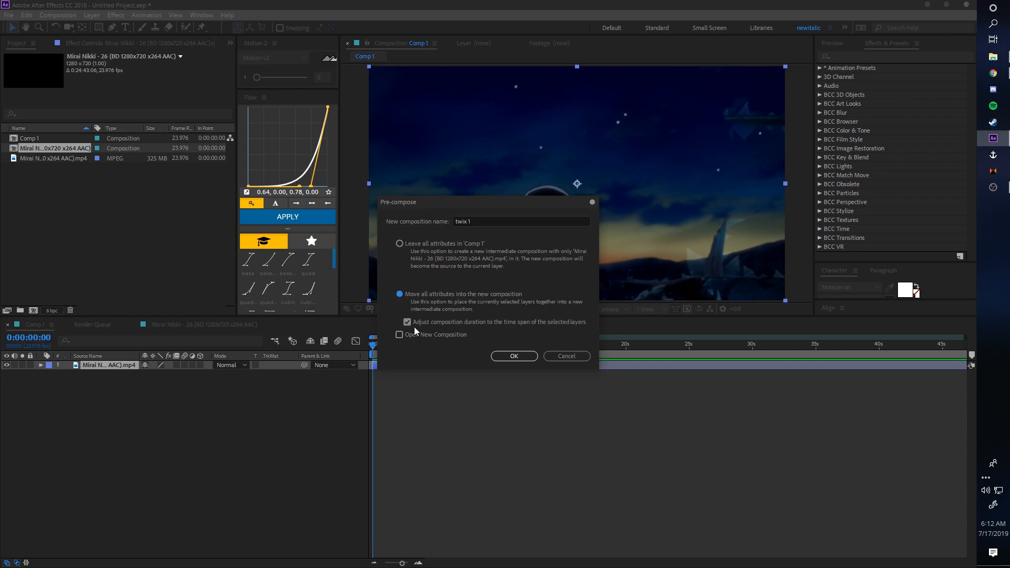
left_click(513, 356)
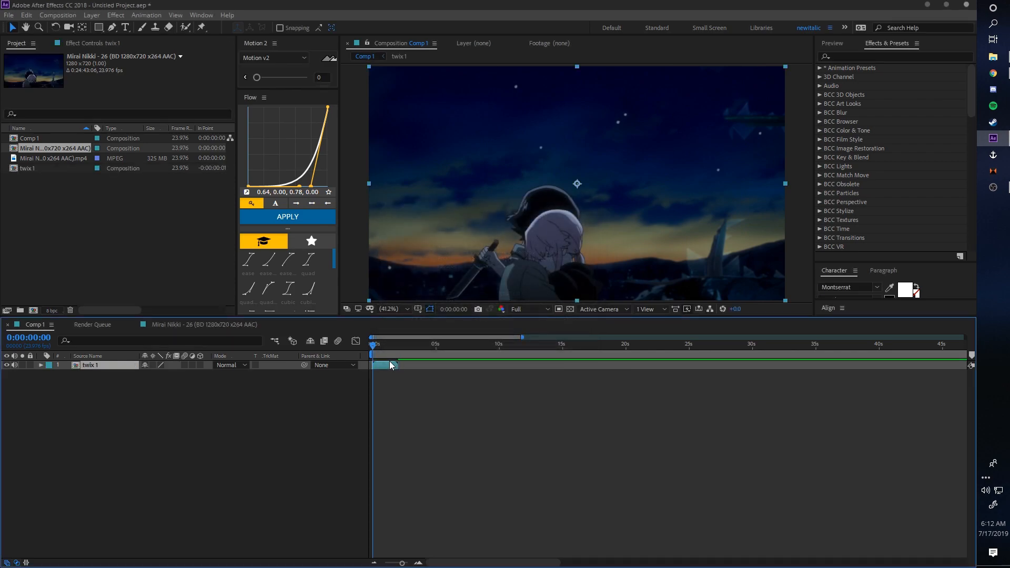
double_click(23, 167)
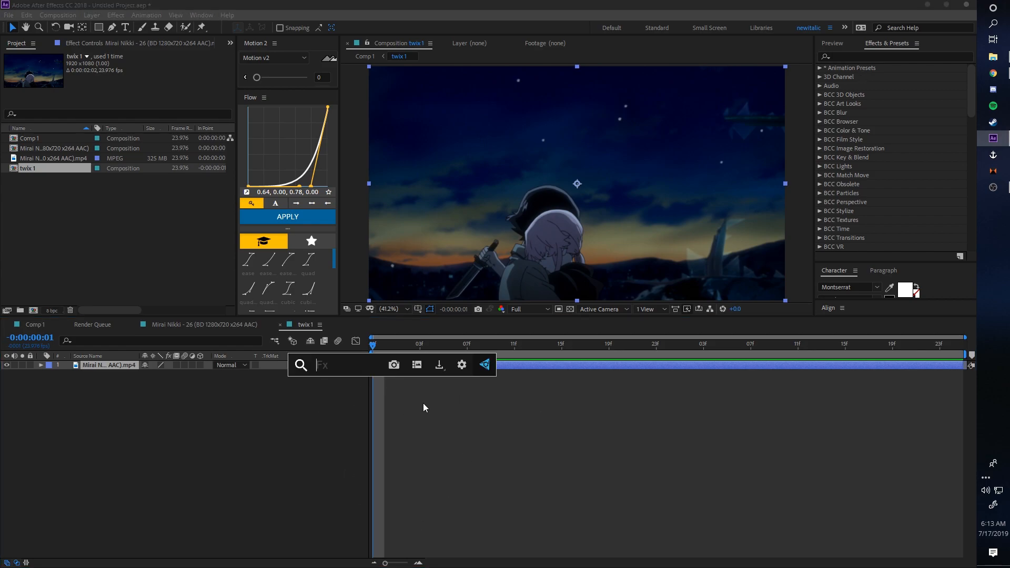
Apply Twixtor Pro with In FPS is Out FPS unchecked and input frame rate 7.992.
type("twix")
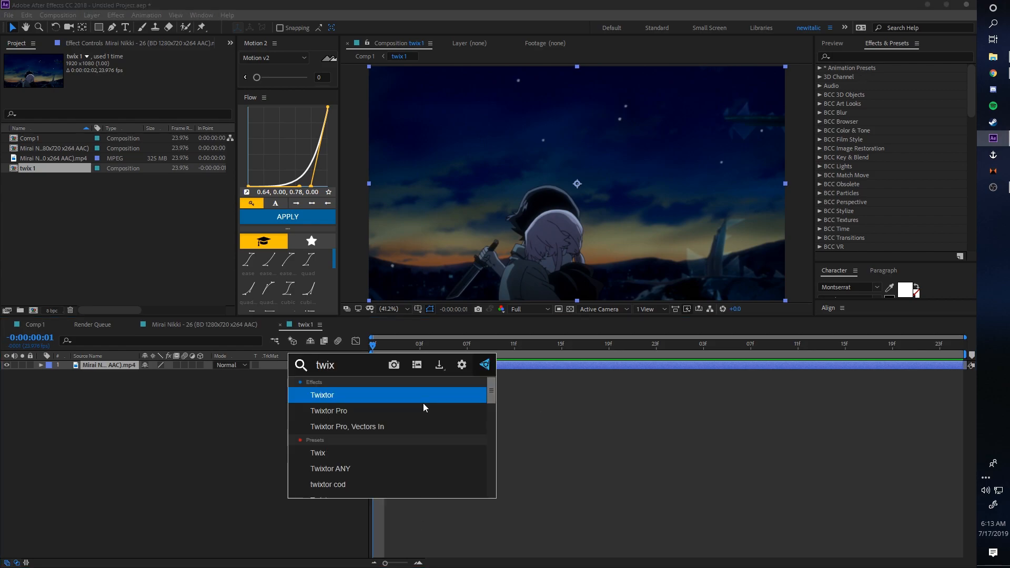
double_click(329, 410)
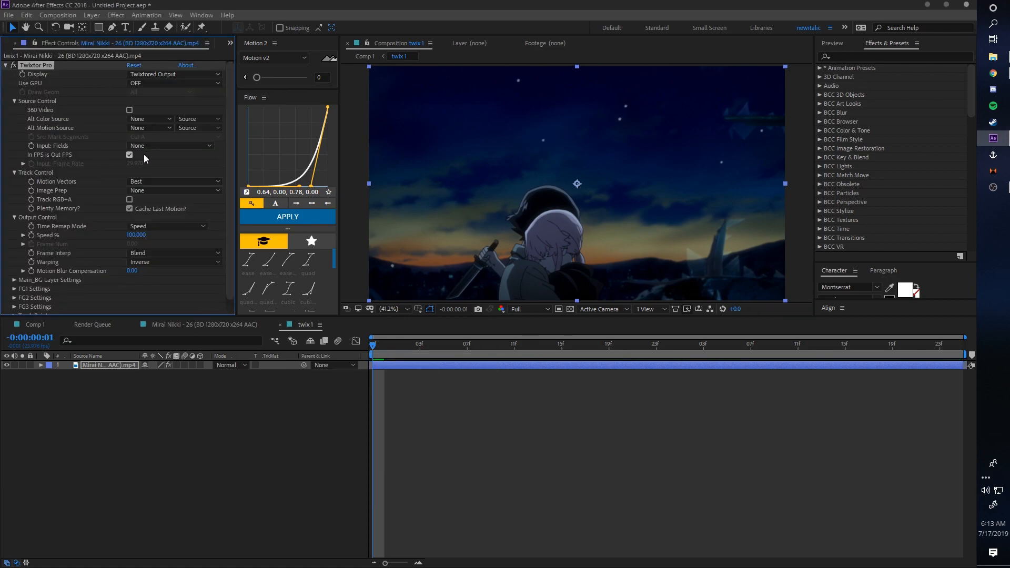
left_click(455, 344)
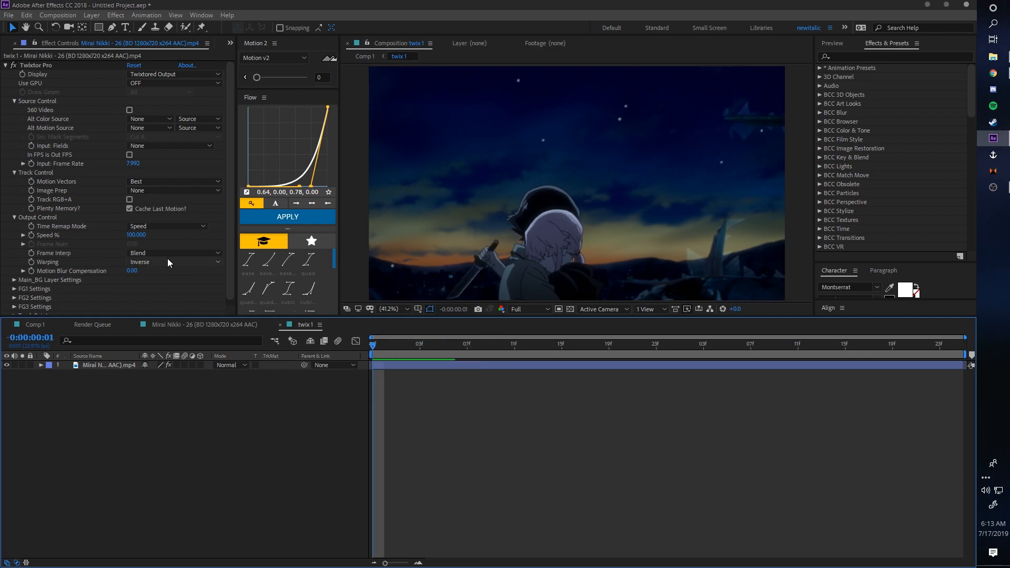
Change Twixtor Pro's Warping from Inverse to Forward and save the project as tutorial.aep.
left_click(173, 261)
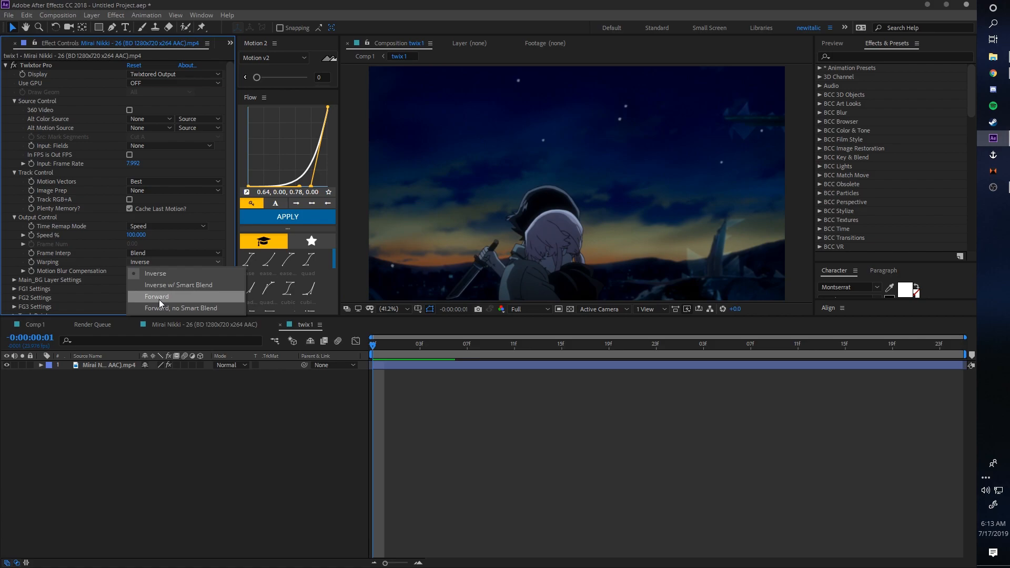
left_click(156, 297)
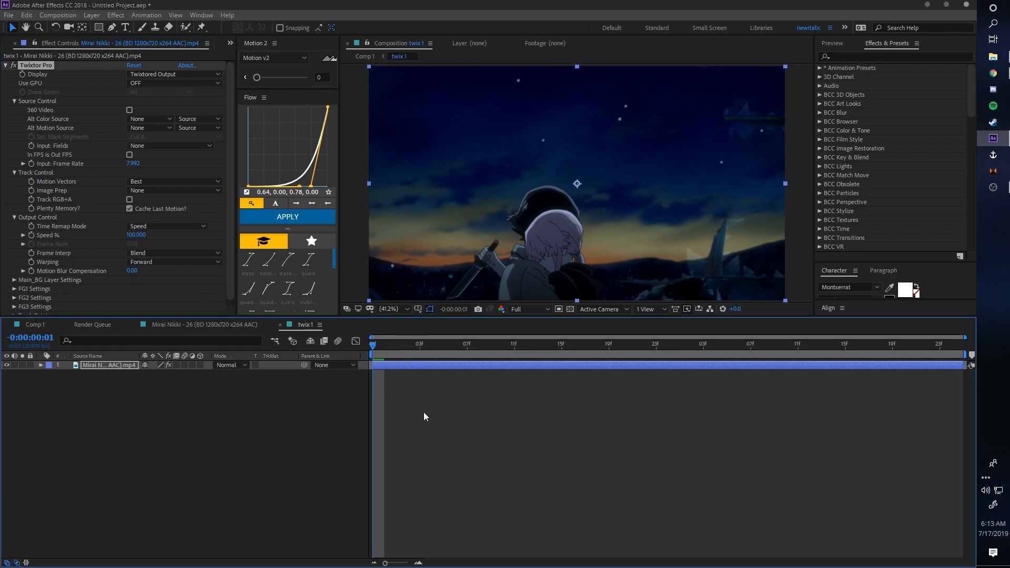
left_click(538, 345)
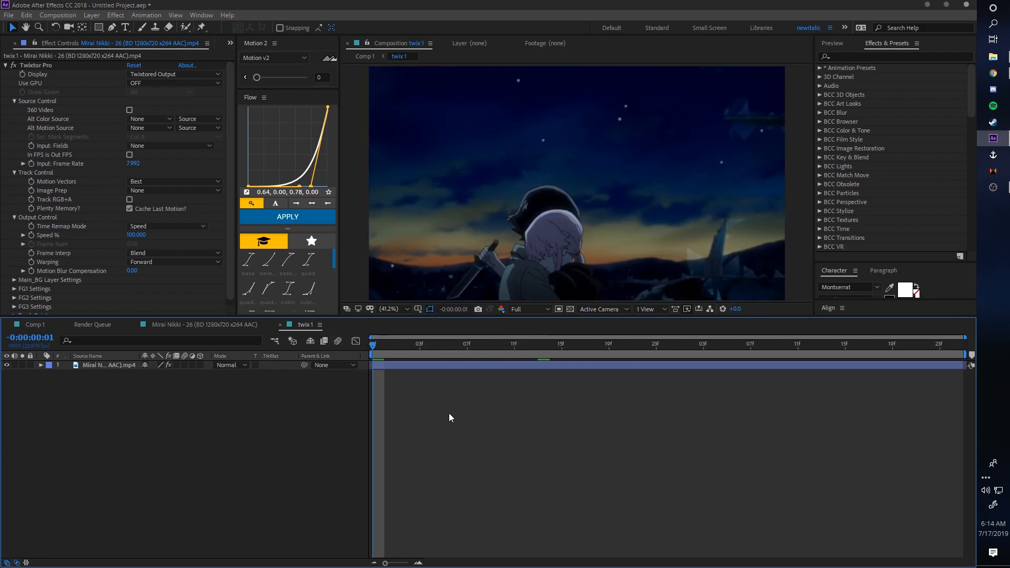
mouse_move(437, 397)
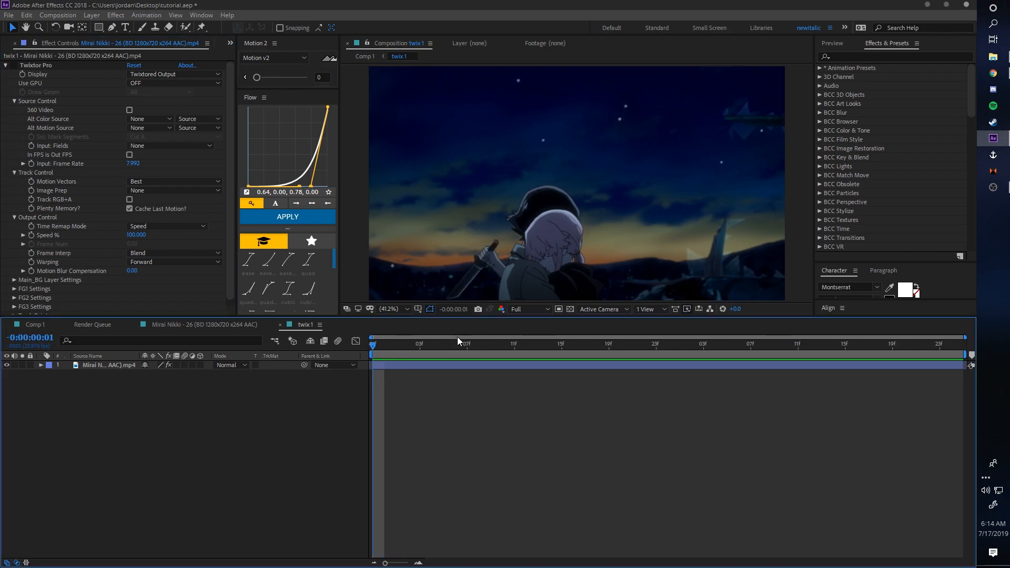
Trace a closed Pen-tool mask path around the knife edge at high viewer zoom.
left_click(562, 345)
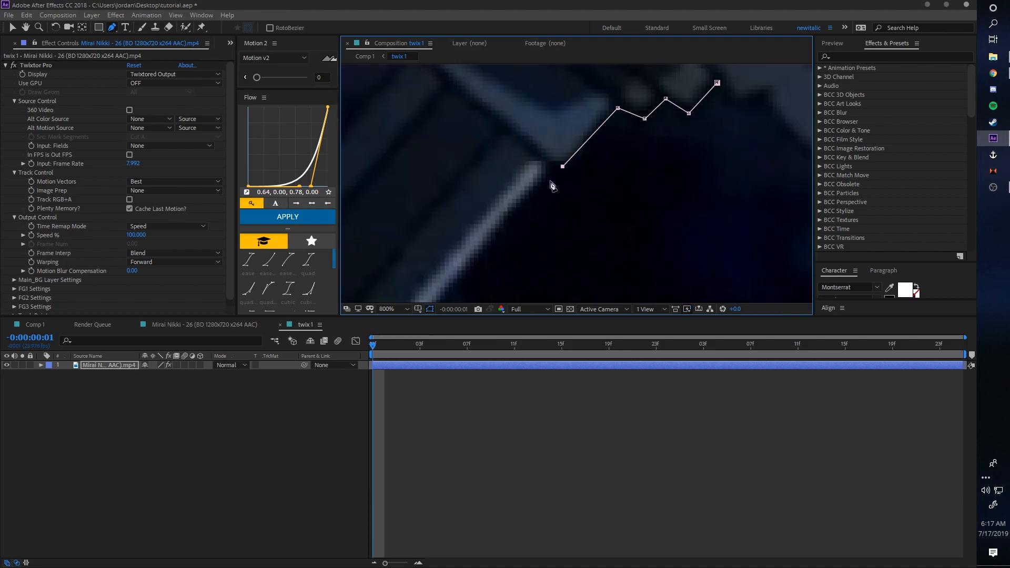
left_click(387, 310)
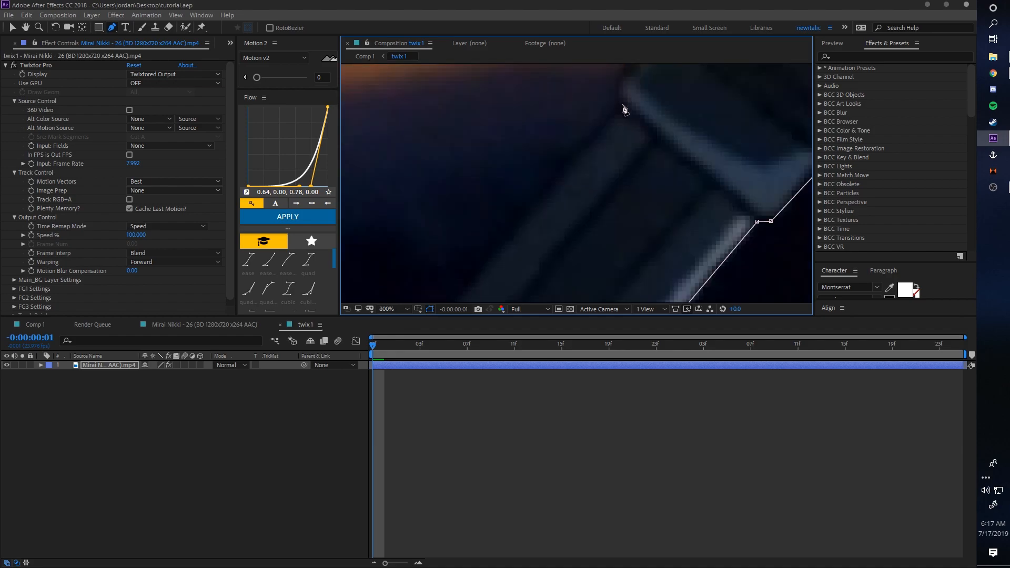
left_click(387, 309)
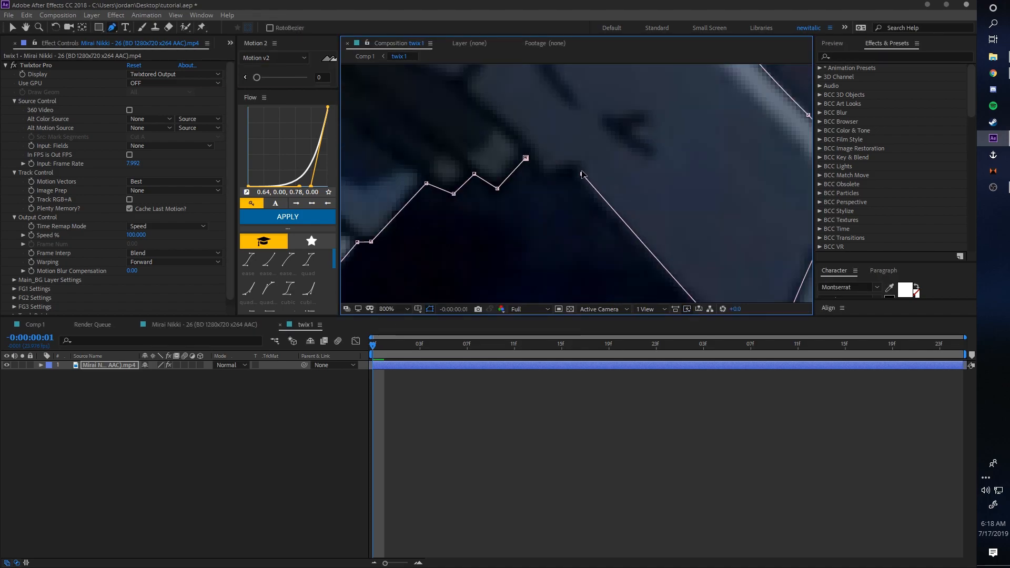
left_click(389, 309)
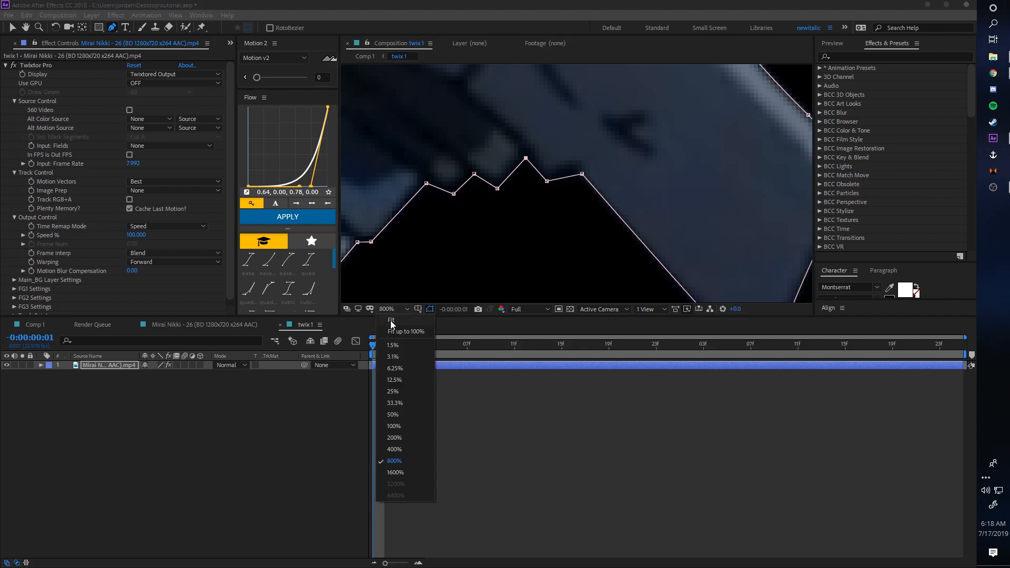
left_click(406, 330)
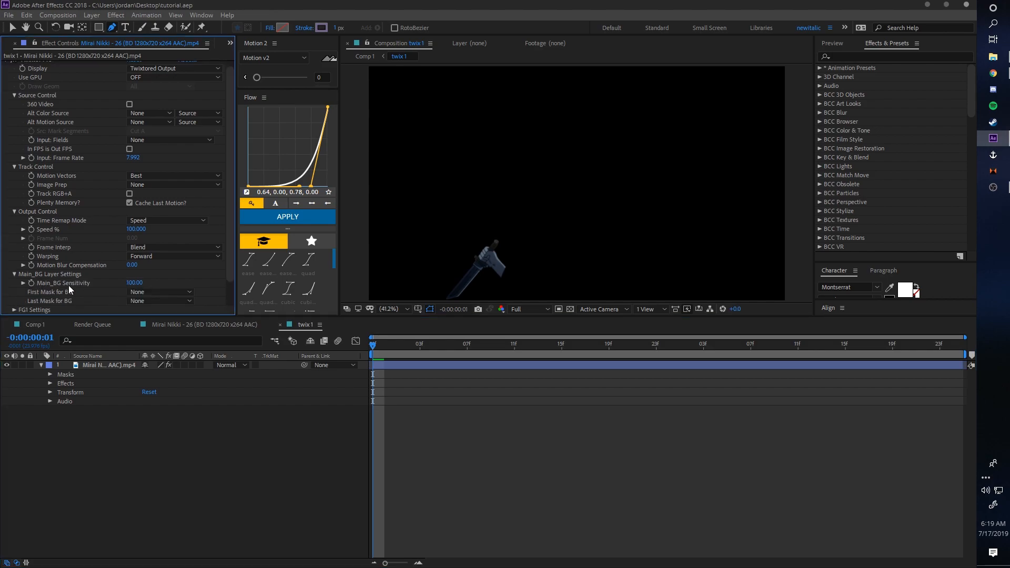
Assign Mask 1 as First Mask for BG and set Mask 1's mode to None after a brief check.
left_click(160, 292)
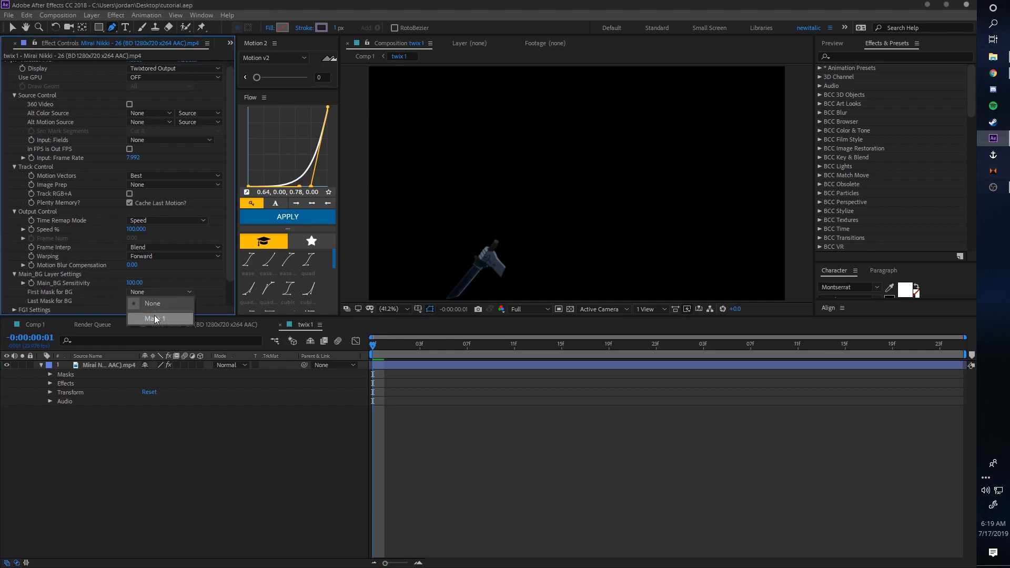
left_click(153, 318)
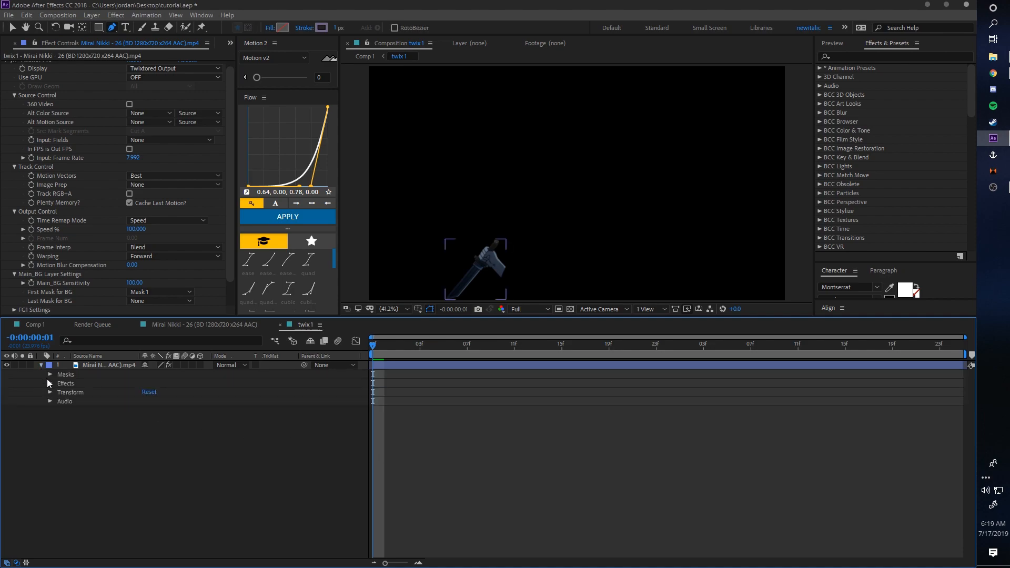
left_click(154, 383)
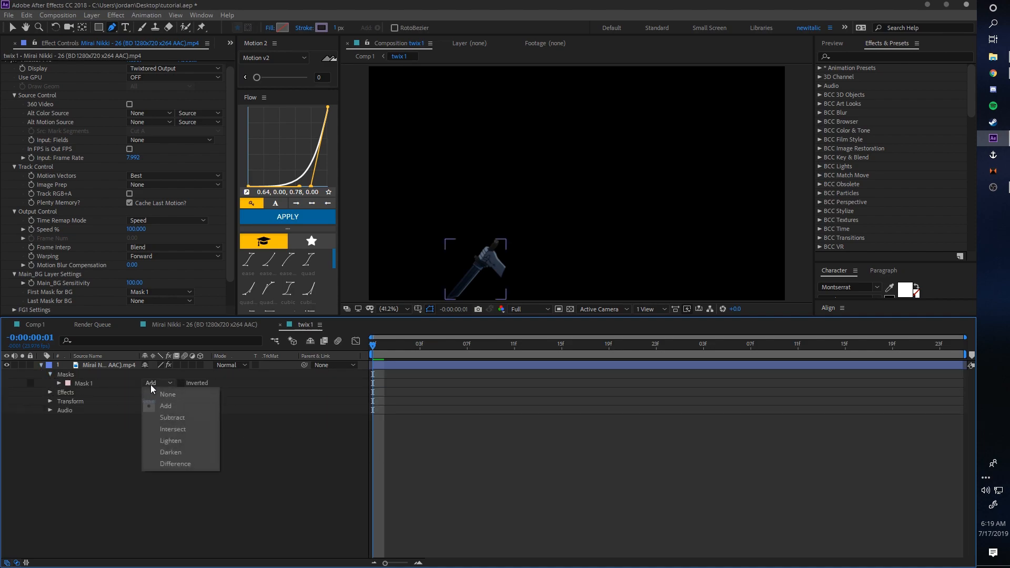
mouse_move(170, 396)
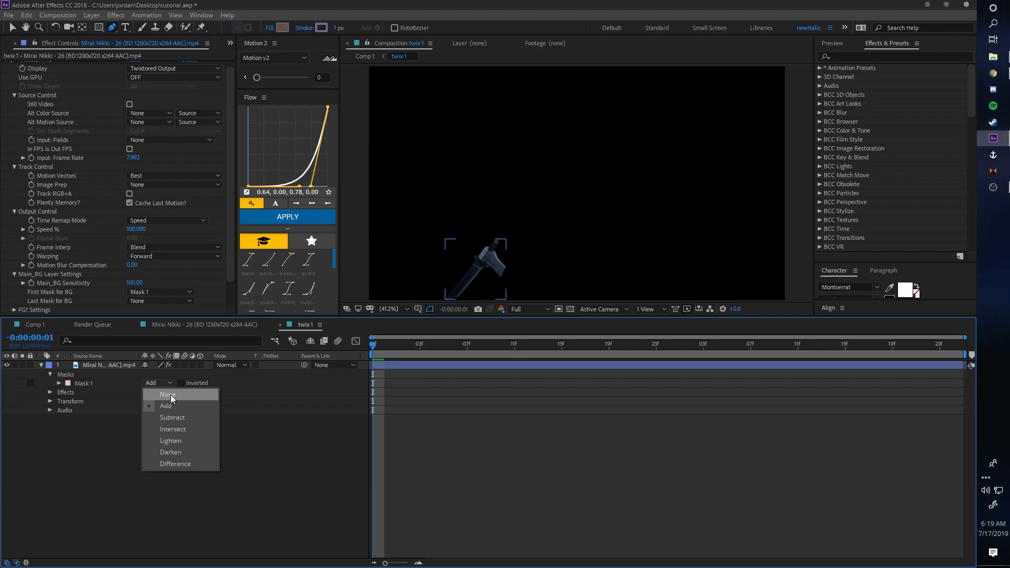
left_click(167, 394)
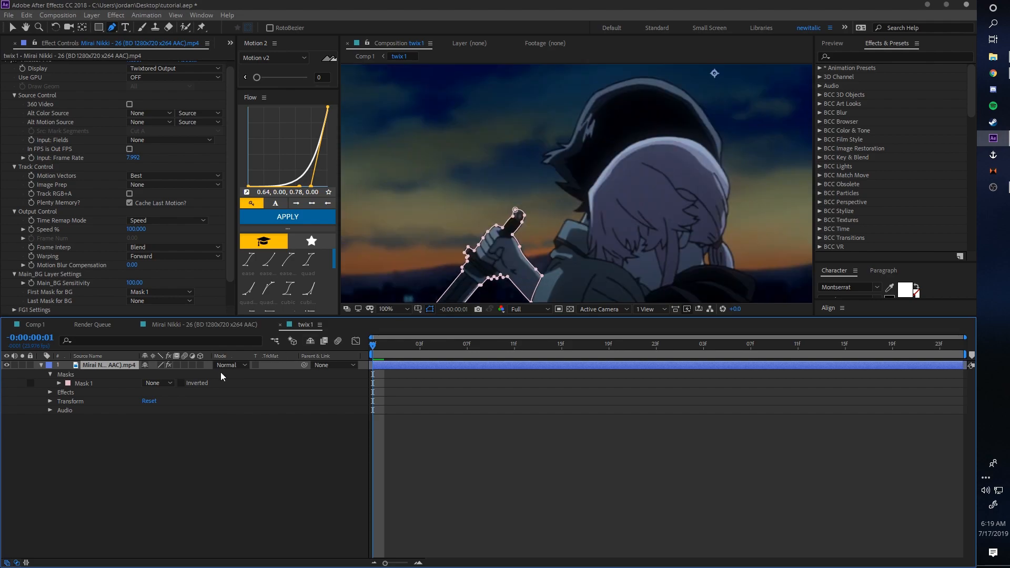
left_click(157, 383)
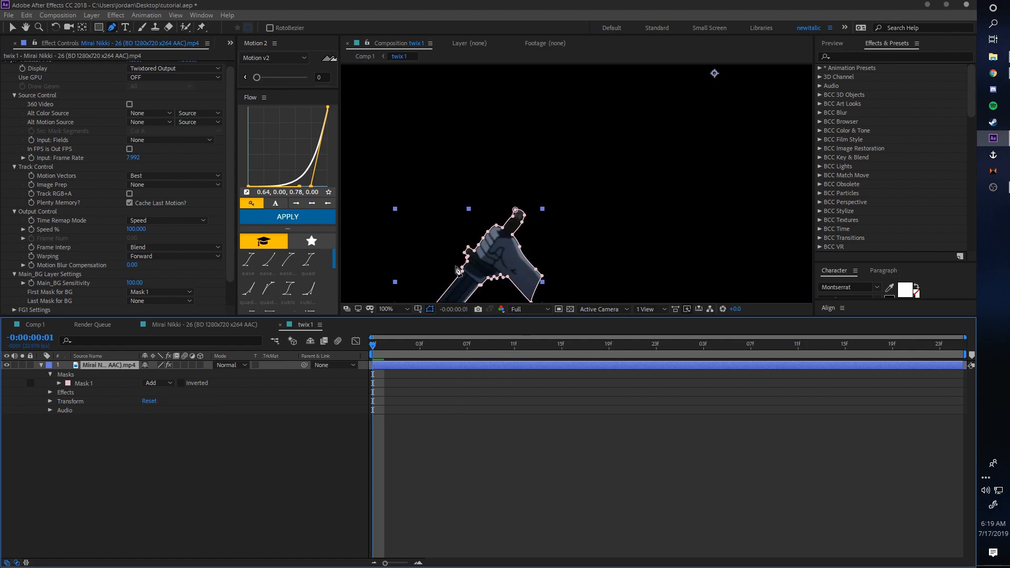
left_click(158, 383)
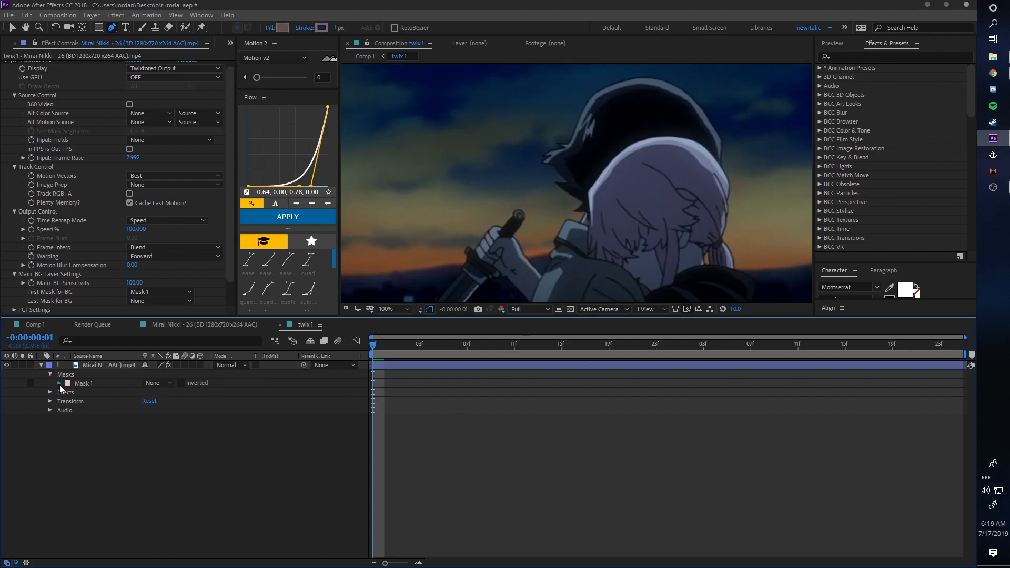
Enable the Mask Path stopwatch and adjust mask vertices per frame to follow the knife.
left_click(58, 383)
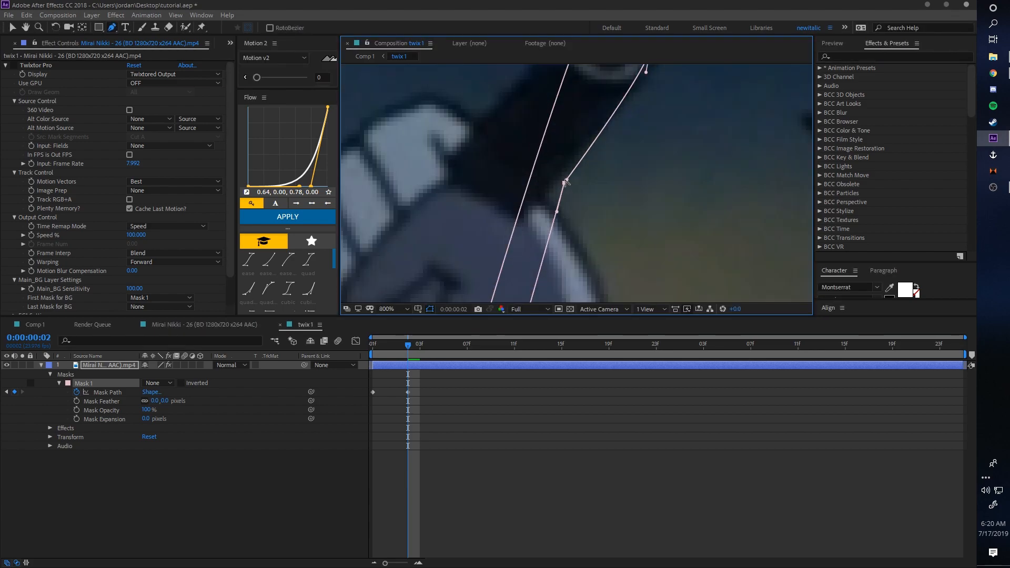
left_click_drag(565, 179, 547, 191)
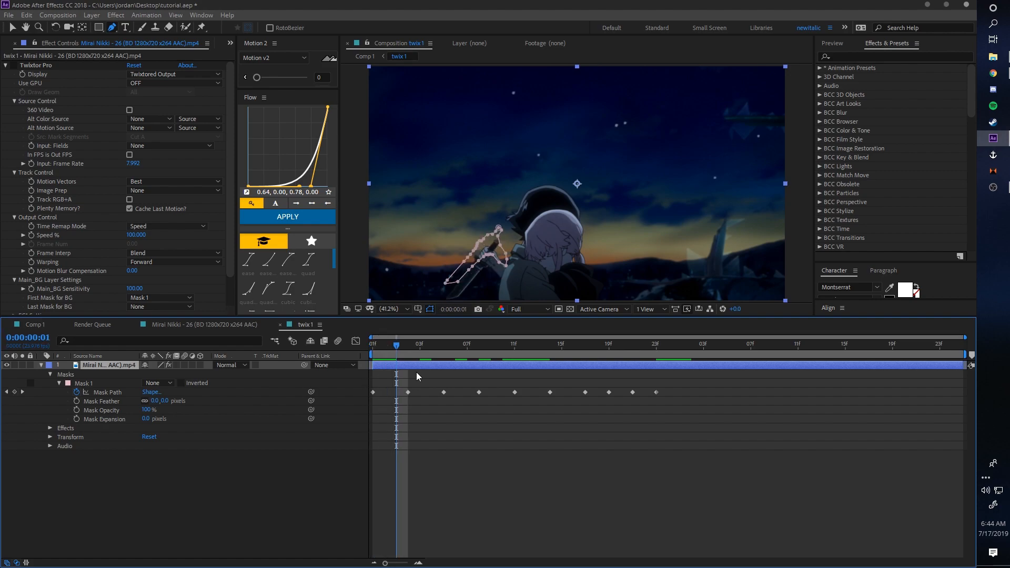
Scrub the Mask Path keyframes to verify tracking and set Last Mask for BG to Mask 1.
left_click(467, 343)
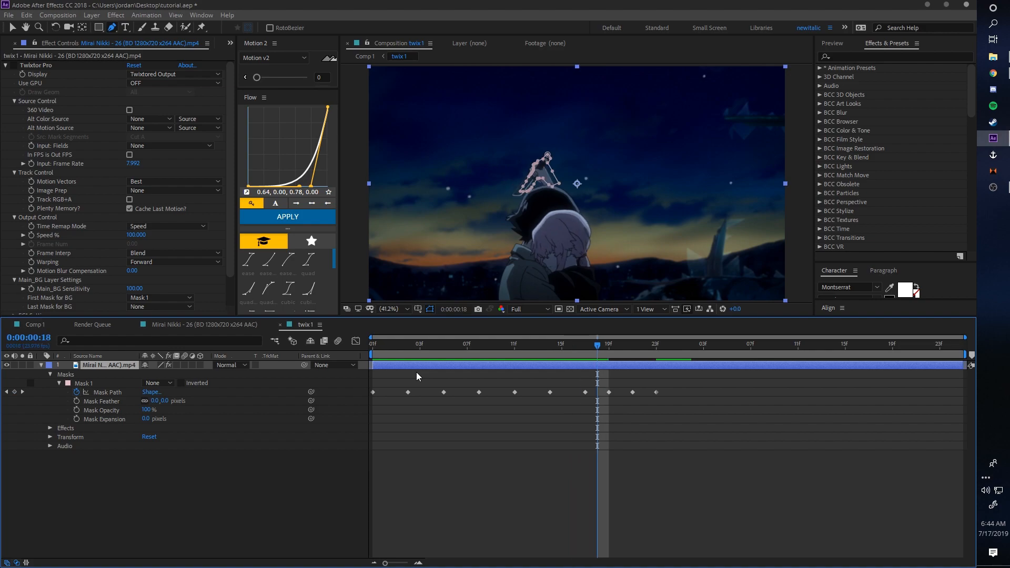
left_click(644, 344)
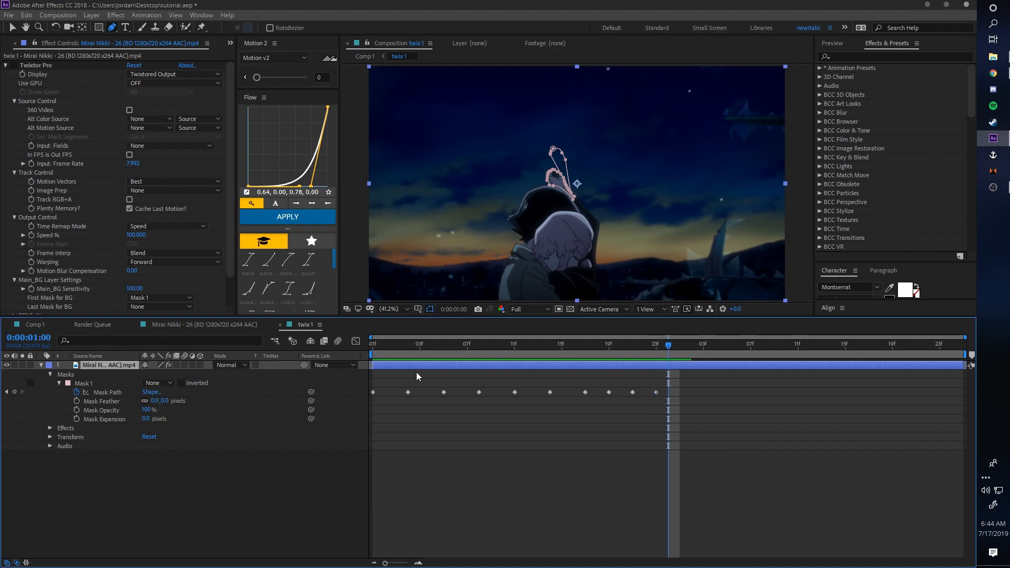
mouse_move(682, 342)
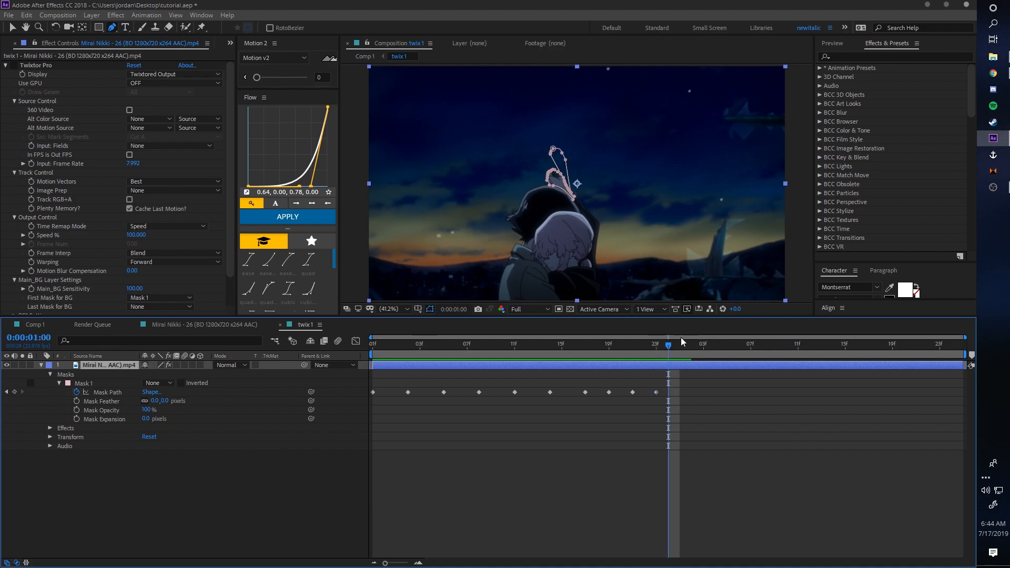
left_click(632, 345)
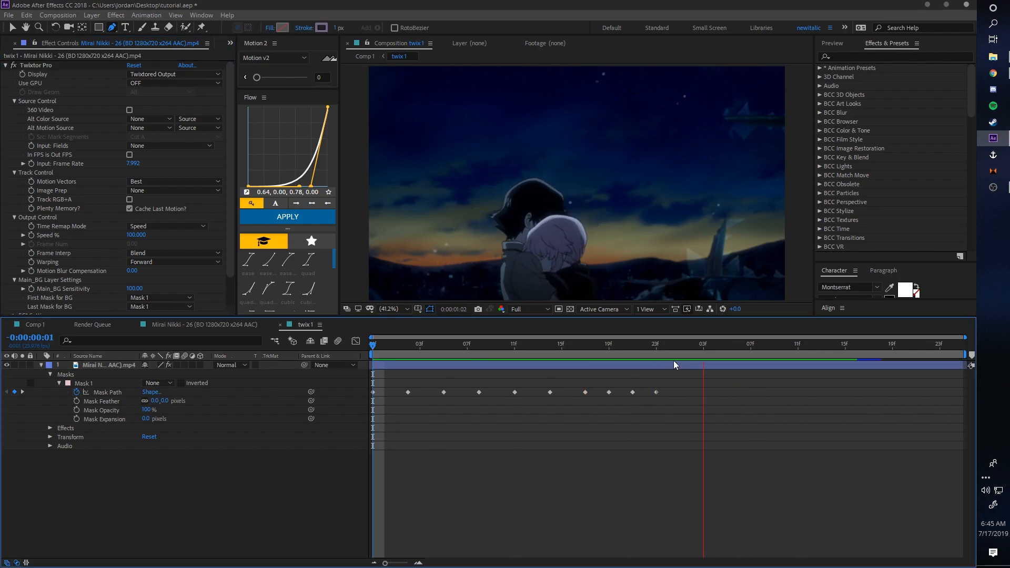
left_click(679, 344)
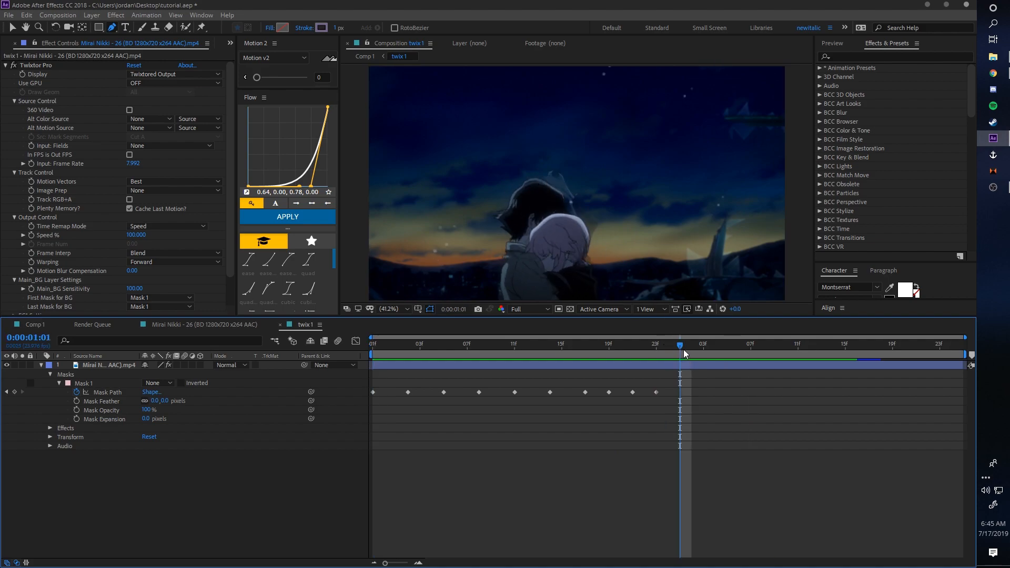
left_click(443, 346)
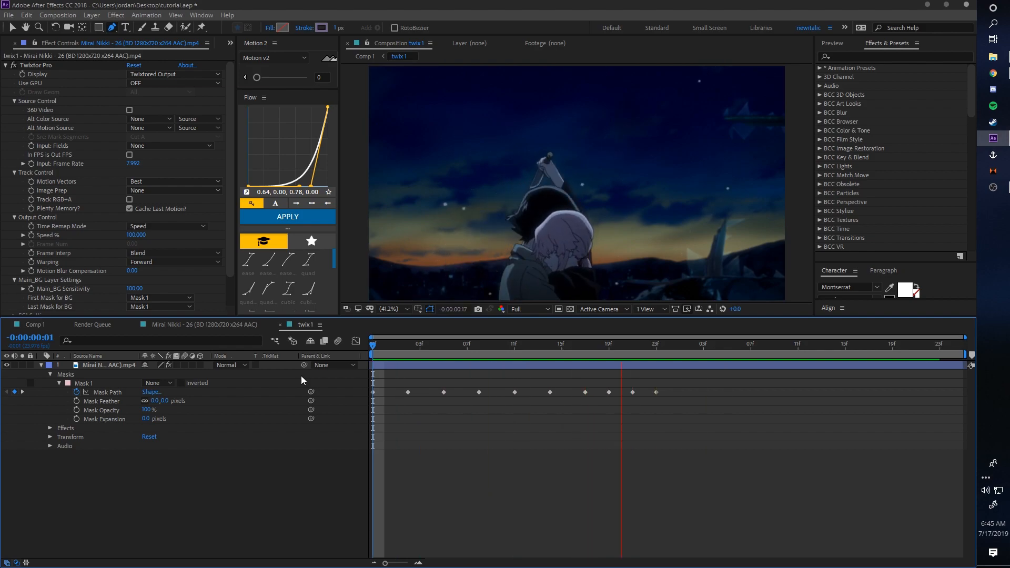
left_click(514, 344)
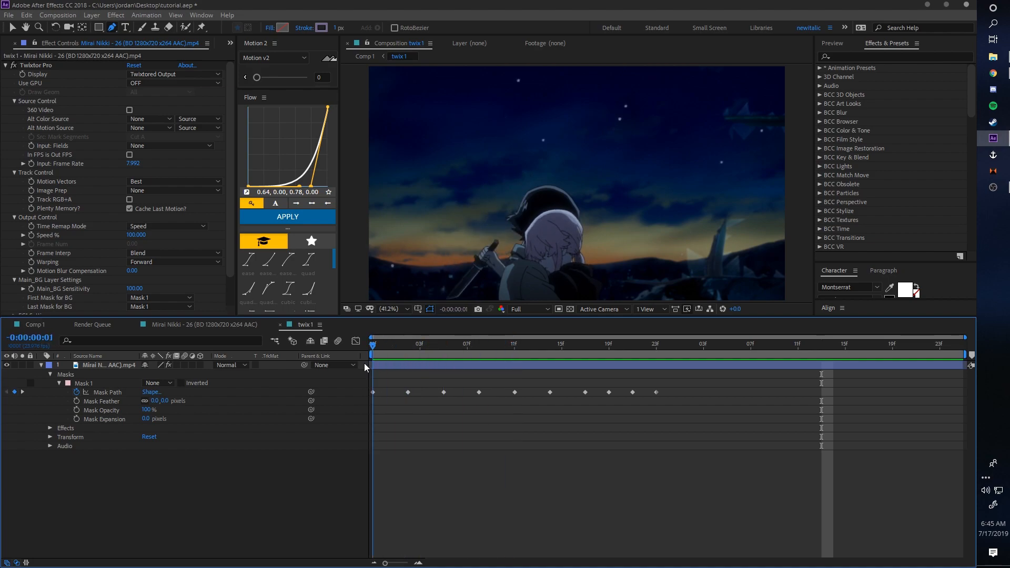
left_click(419, 345)
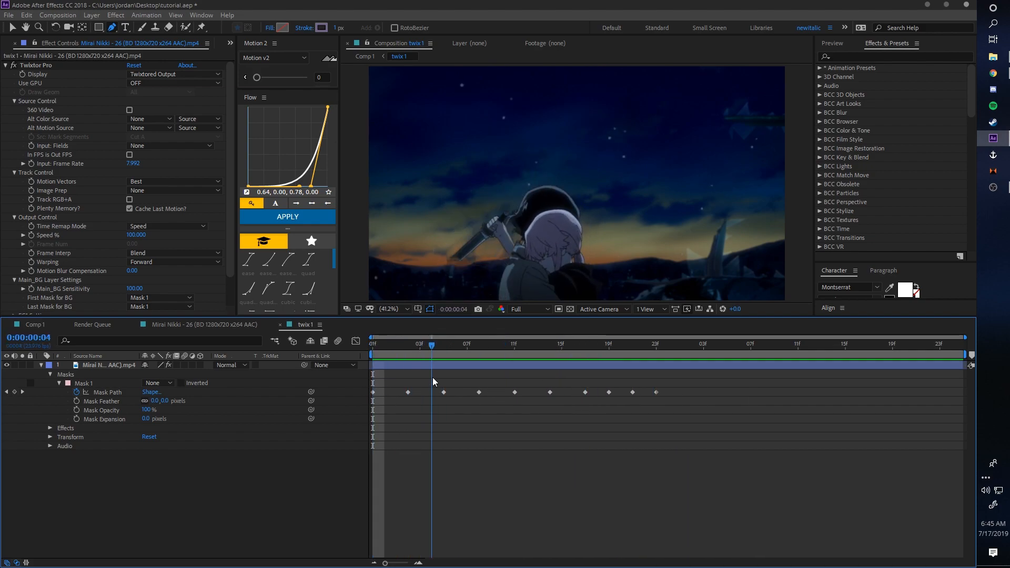
left_click(608, 344)
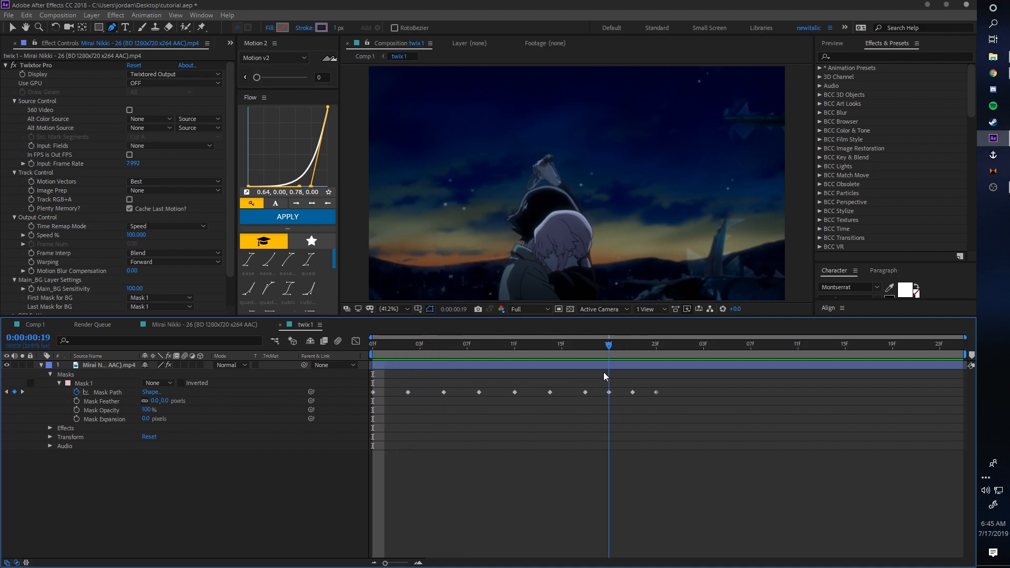
left_click(373, 344)
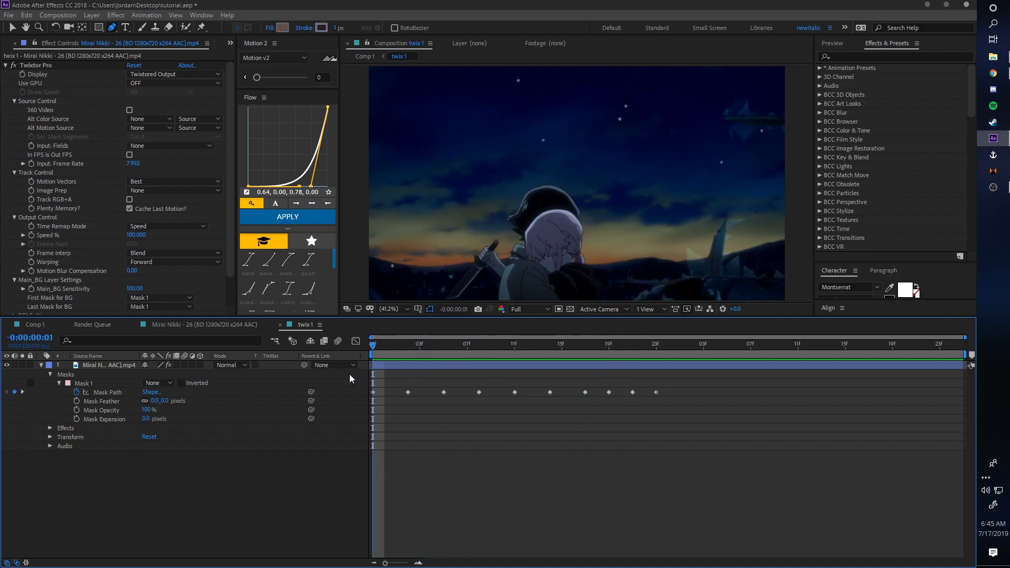
left_click(455, 344)
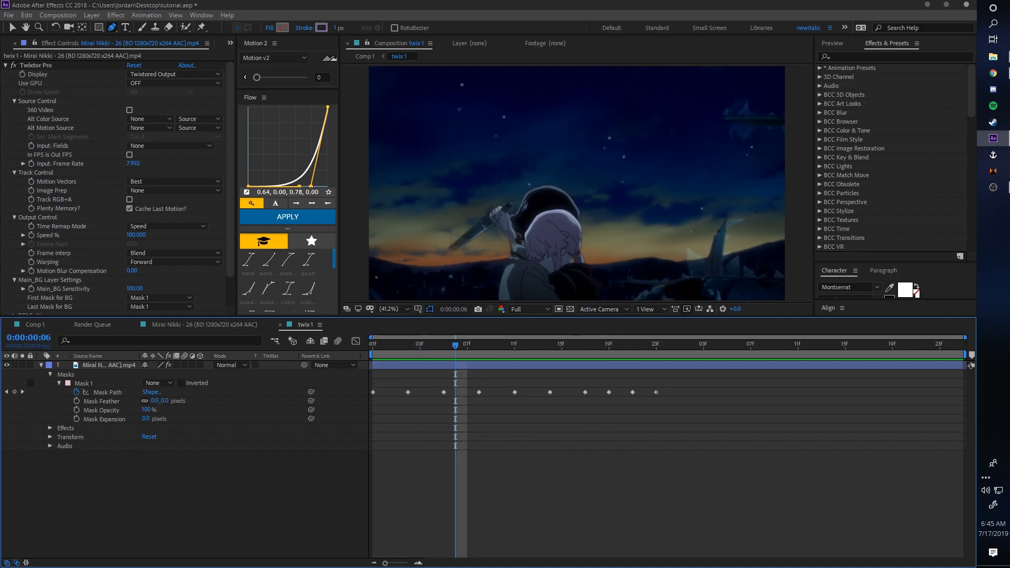